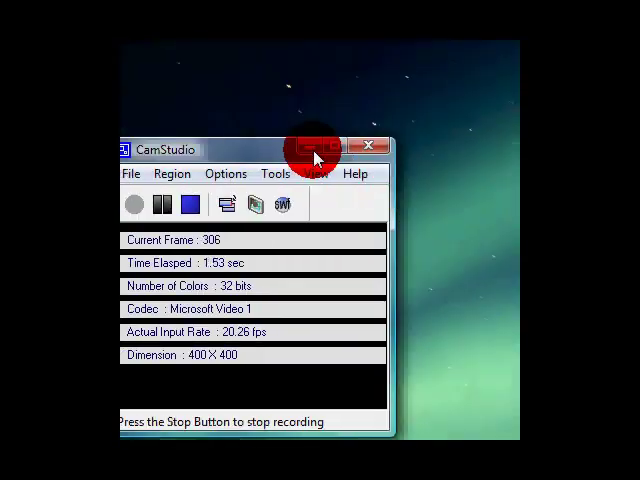
- Minimize the CamStudio recorder window while recording continues
click(372, 148)
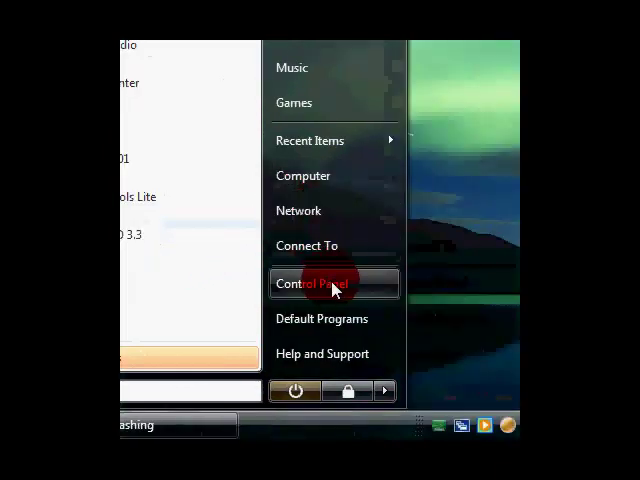
- Go from Control Panel through User Accounts to the Turn User Account Control on or off page
click(313, 283)
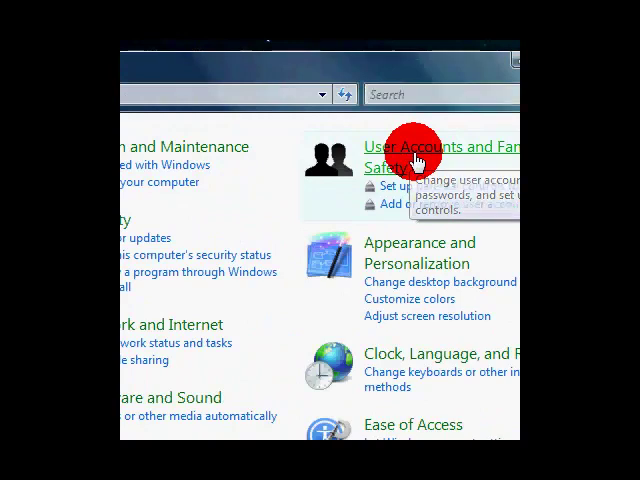
click(445, 154)
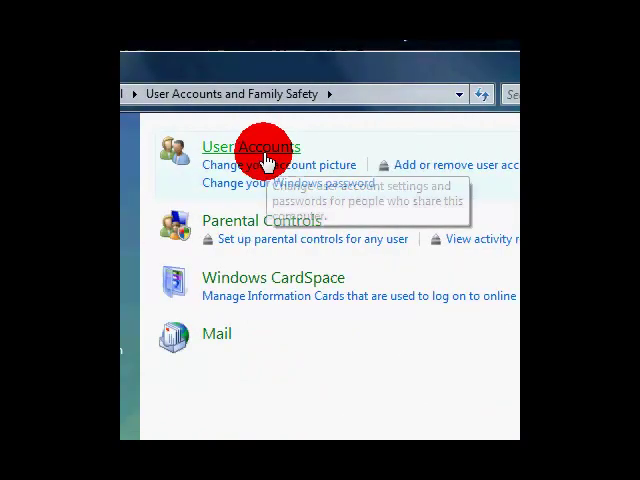
click(251, 146)
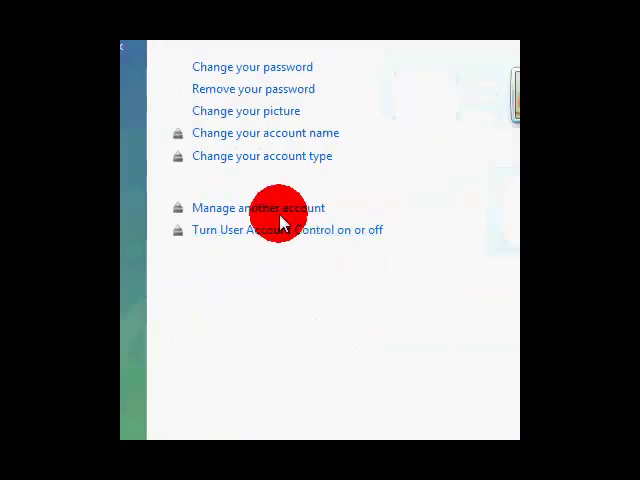
click(286, 229)
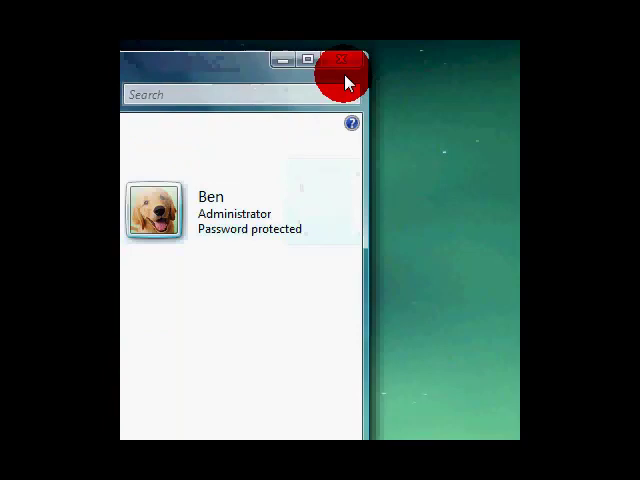
- Close User Accounts and launch msconfig from a Start-menu search
click(345, 64)
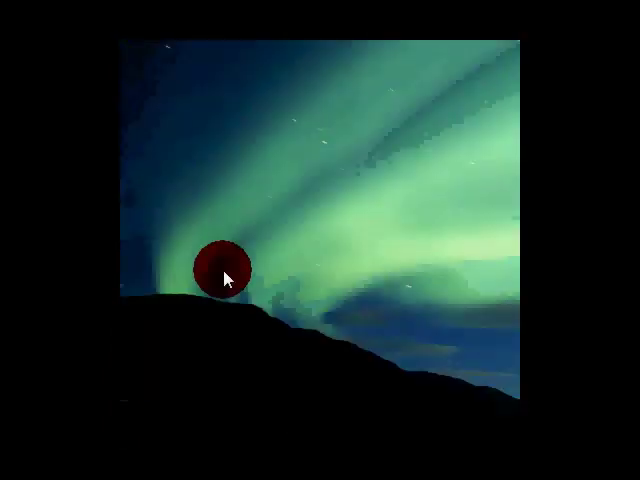
click(148, 425)
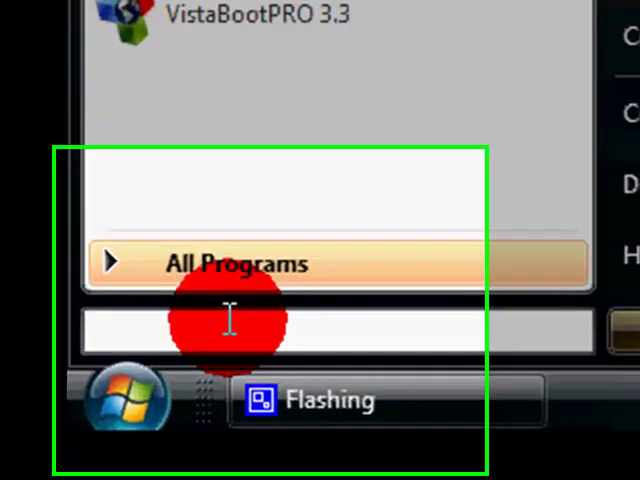
text(msco)
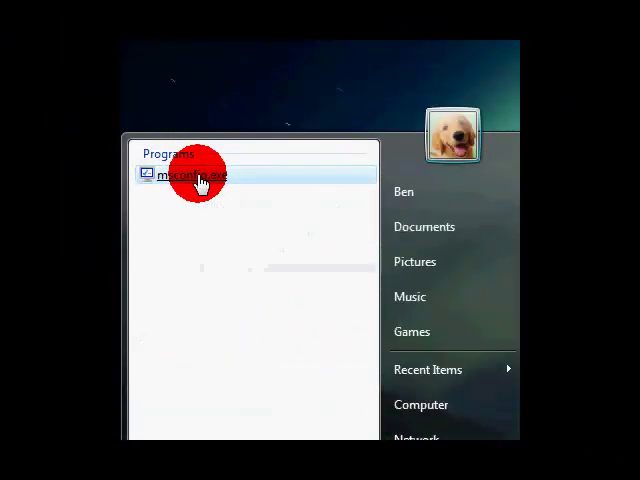
click(190, 175)
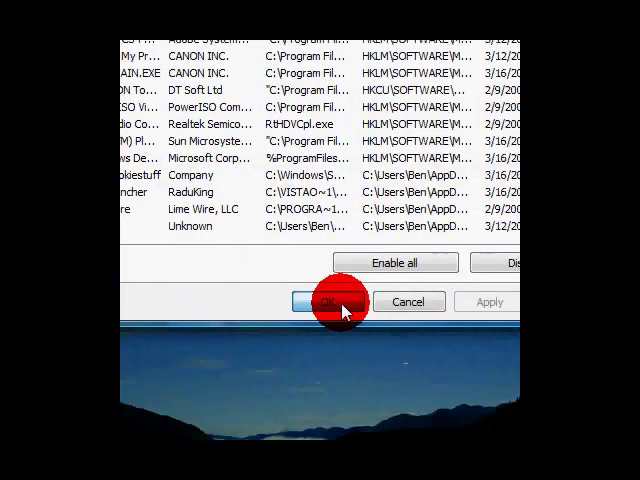
- Confirm the msconfig startup changes, then browse Control Panel to Performance Information and Tools
click(323, 301)
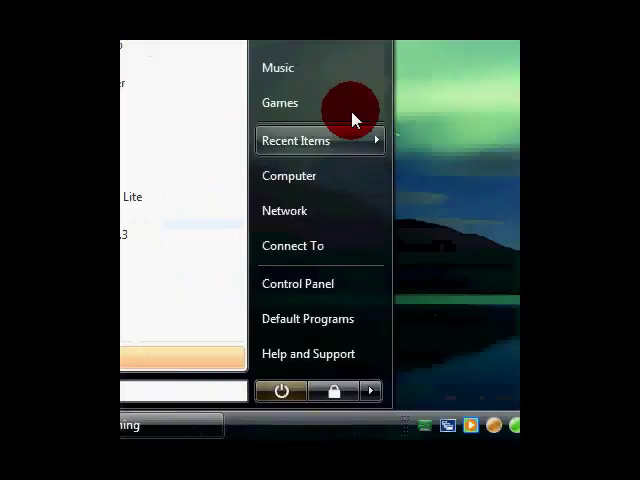
click(297, 283)
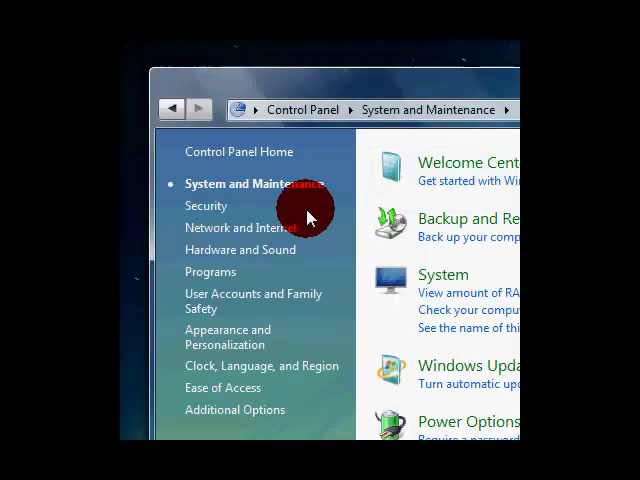
scroll(down, 3)
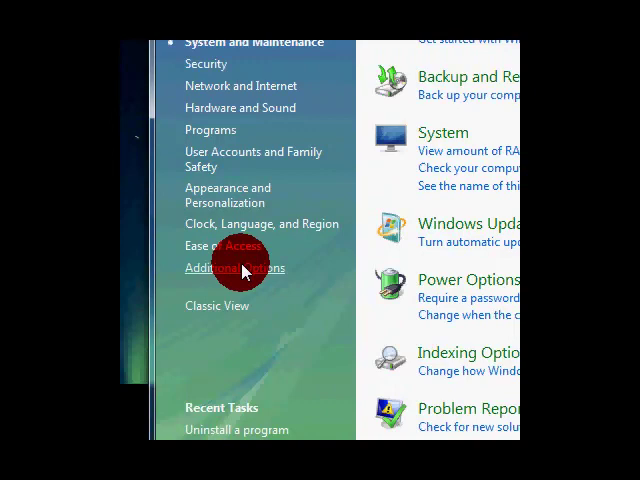
click(235, 268)
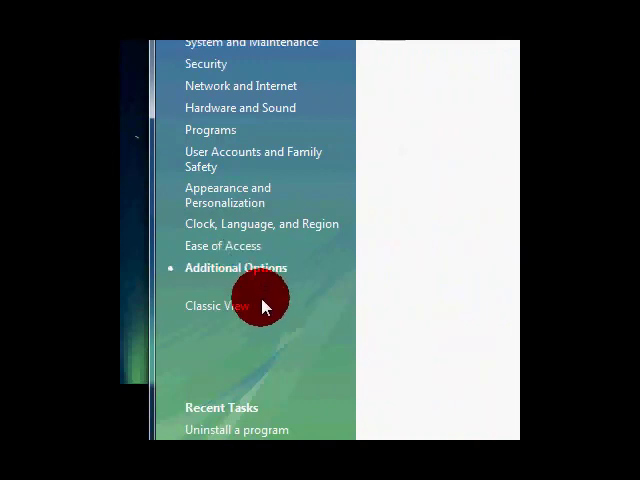
click(228, 194)
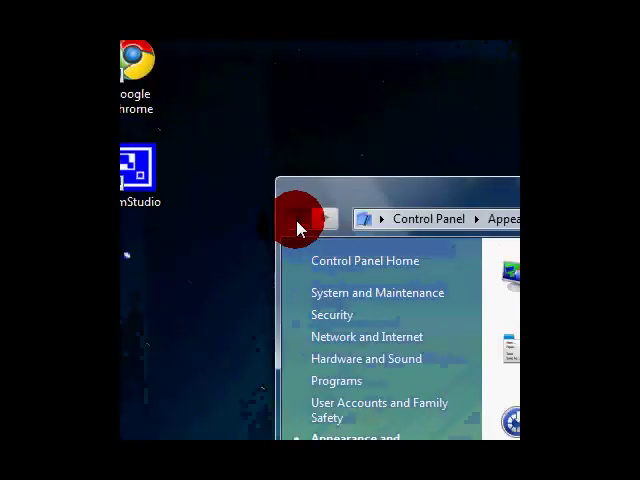
click(386, 293)
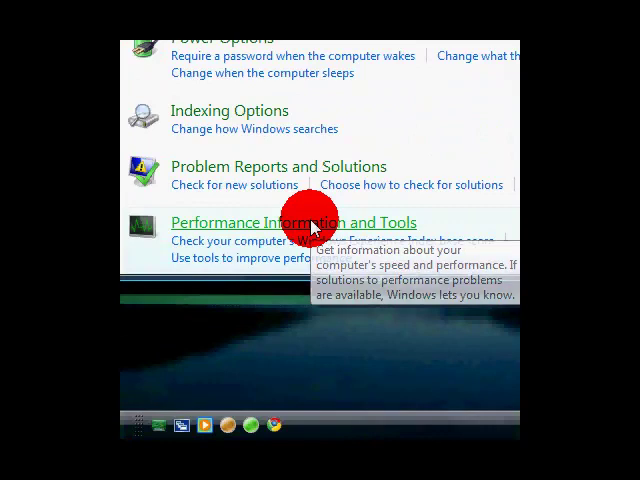
click(293, 222)
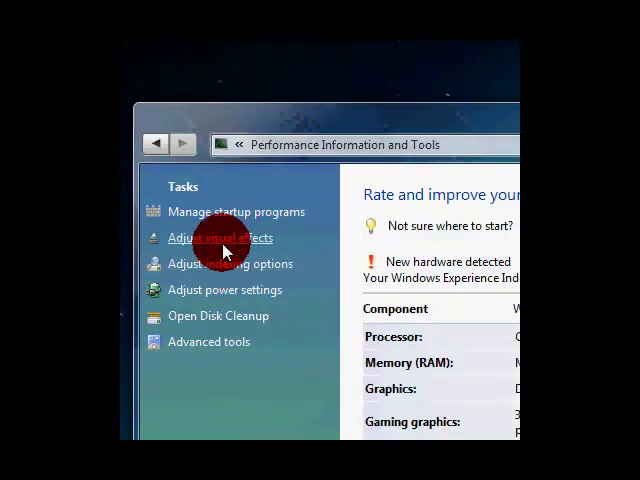
- Set visual effects to Adjust for best appearance, apply, and view the Advanced tab
click(220, 237)
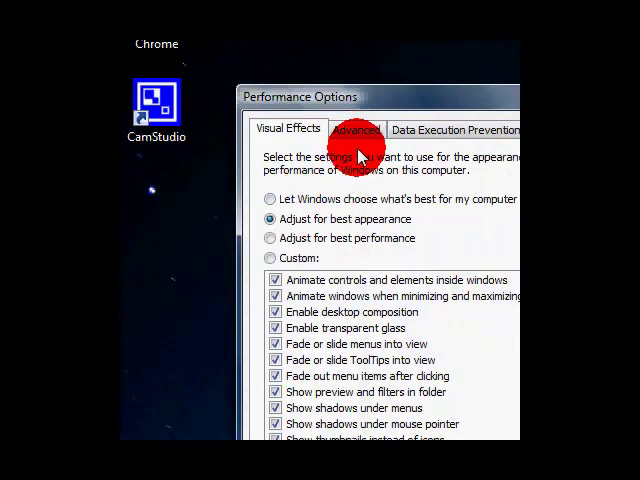
mouse_move(268, 238)
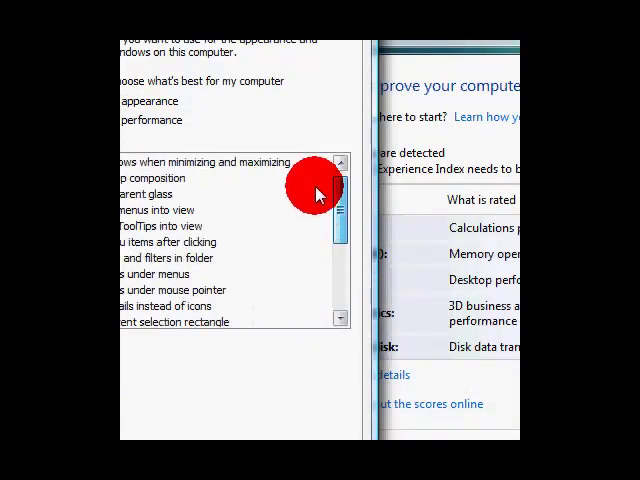
click(270, 223)
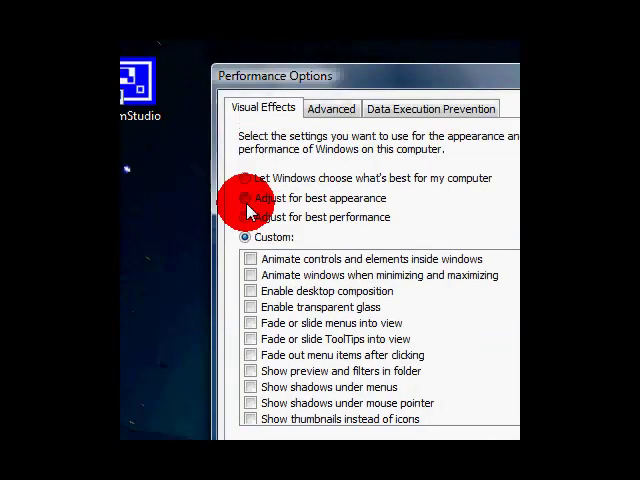
click(401, 283)
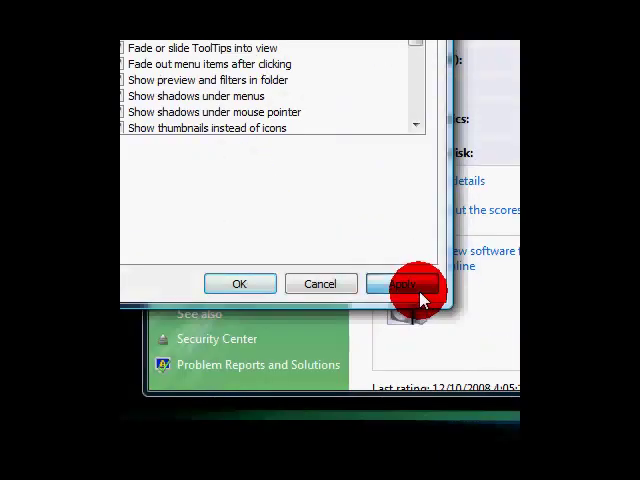
click(401, 283)
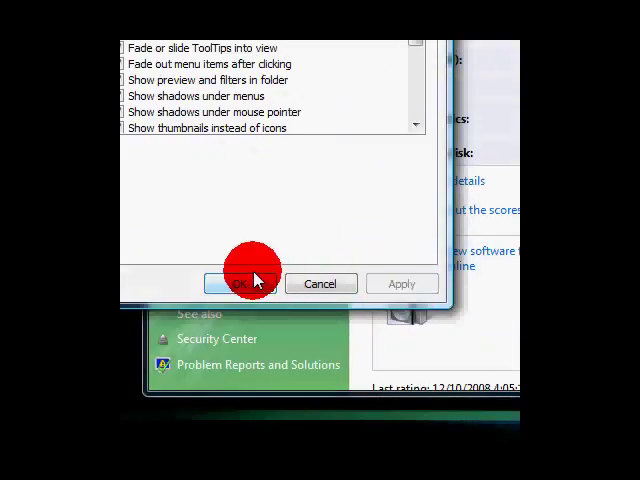
click(248, 283)
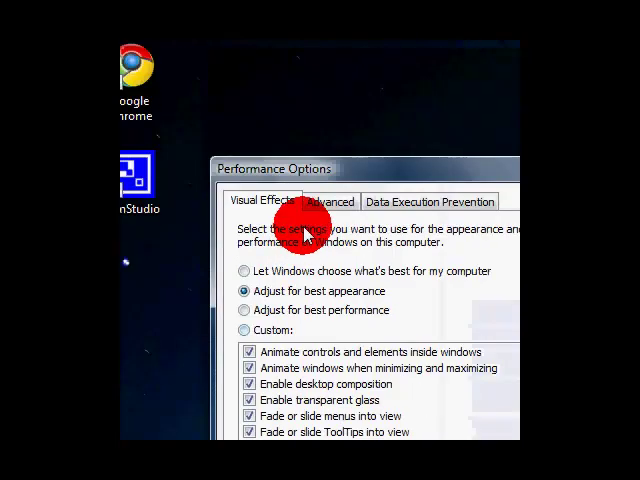
click(328, 201)
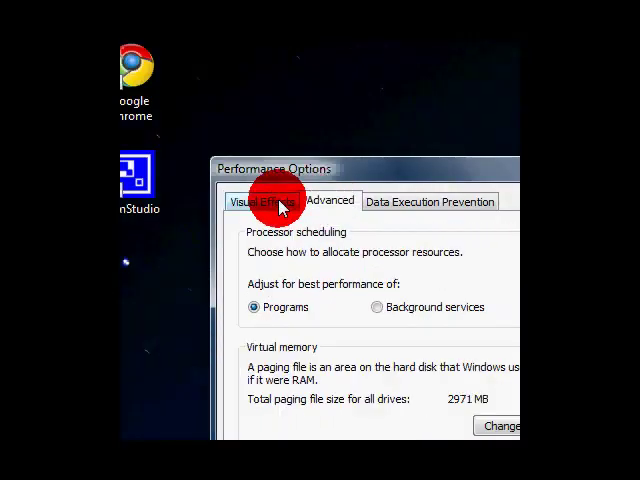
- Open Virtual Memory from Performance Options, showing drive C's 2971 MB paging file
click(275, 201)
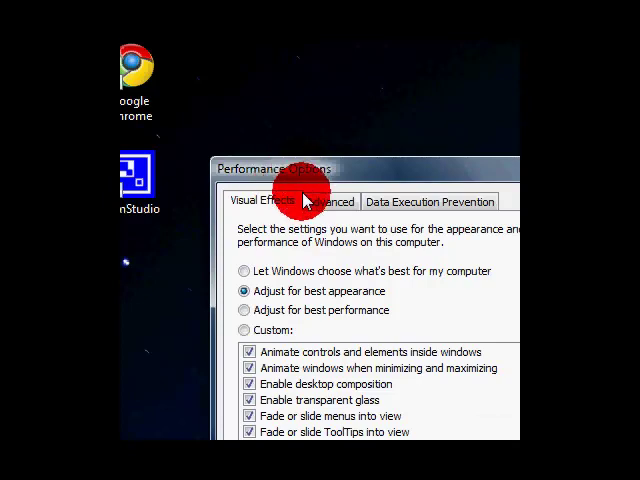
click(330, 201)
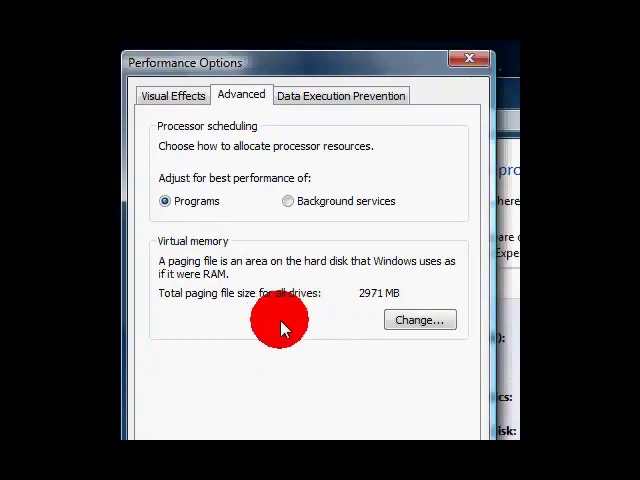
mouse_move(251, 322)
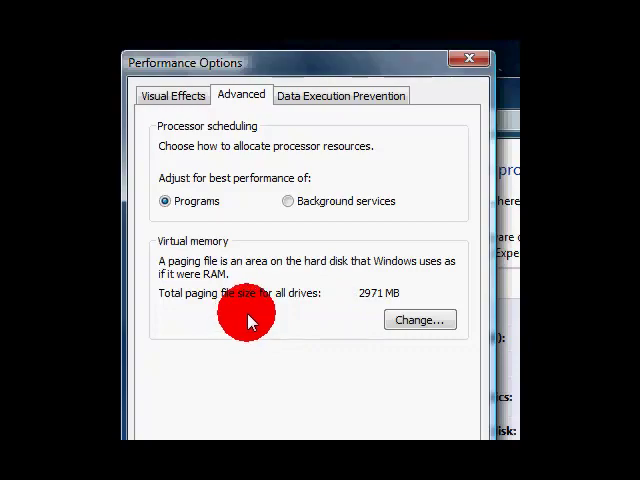
click(419, 320)
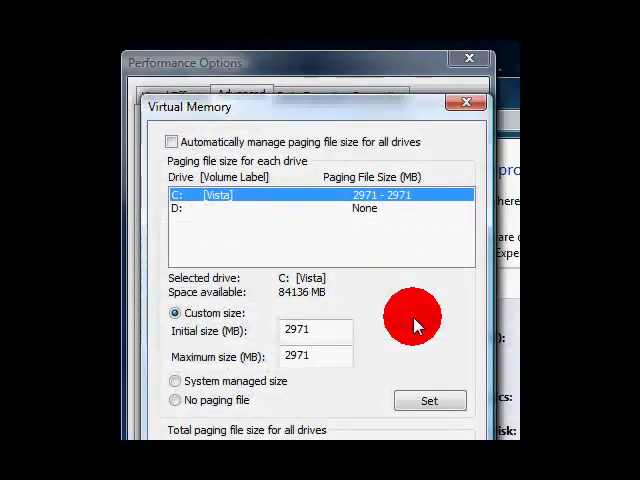